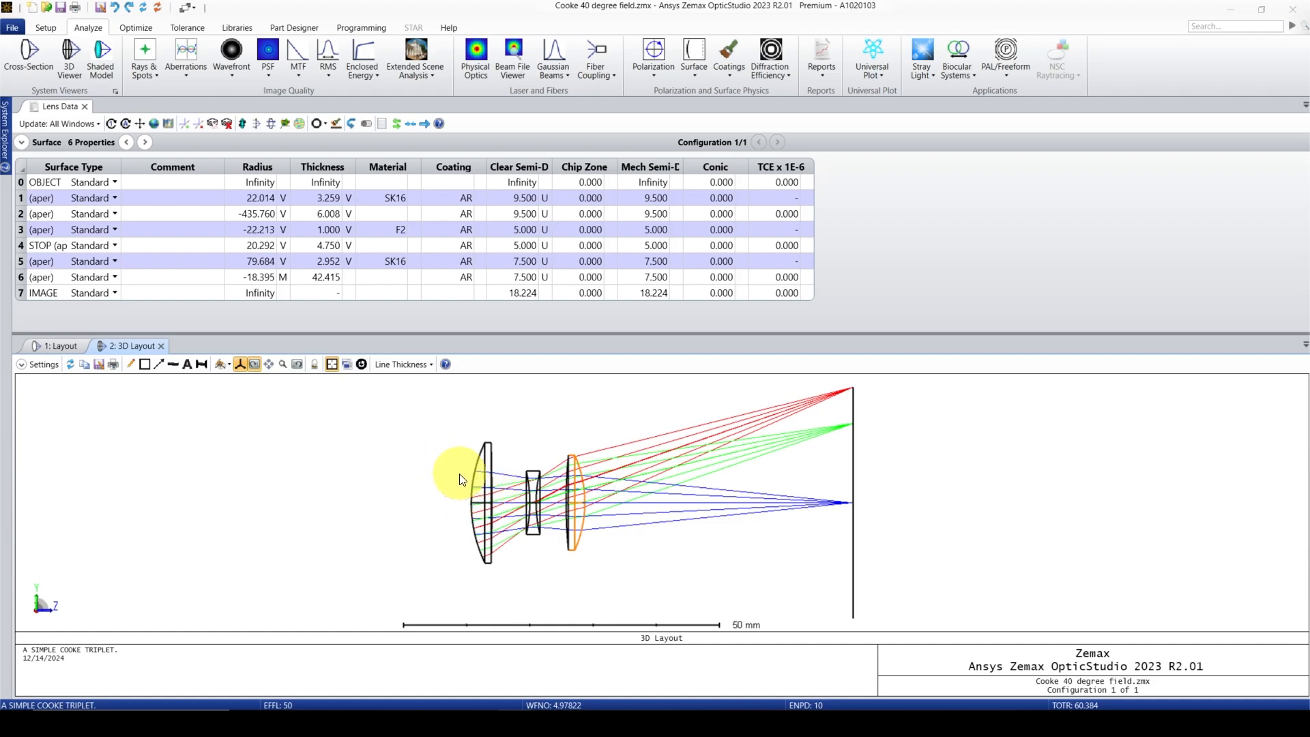
{"action": "mouse_move", "coordinate": [442, 461]}
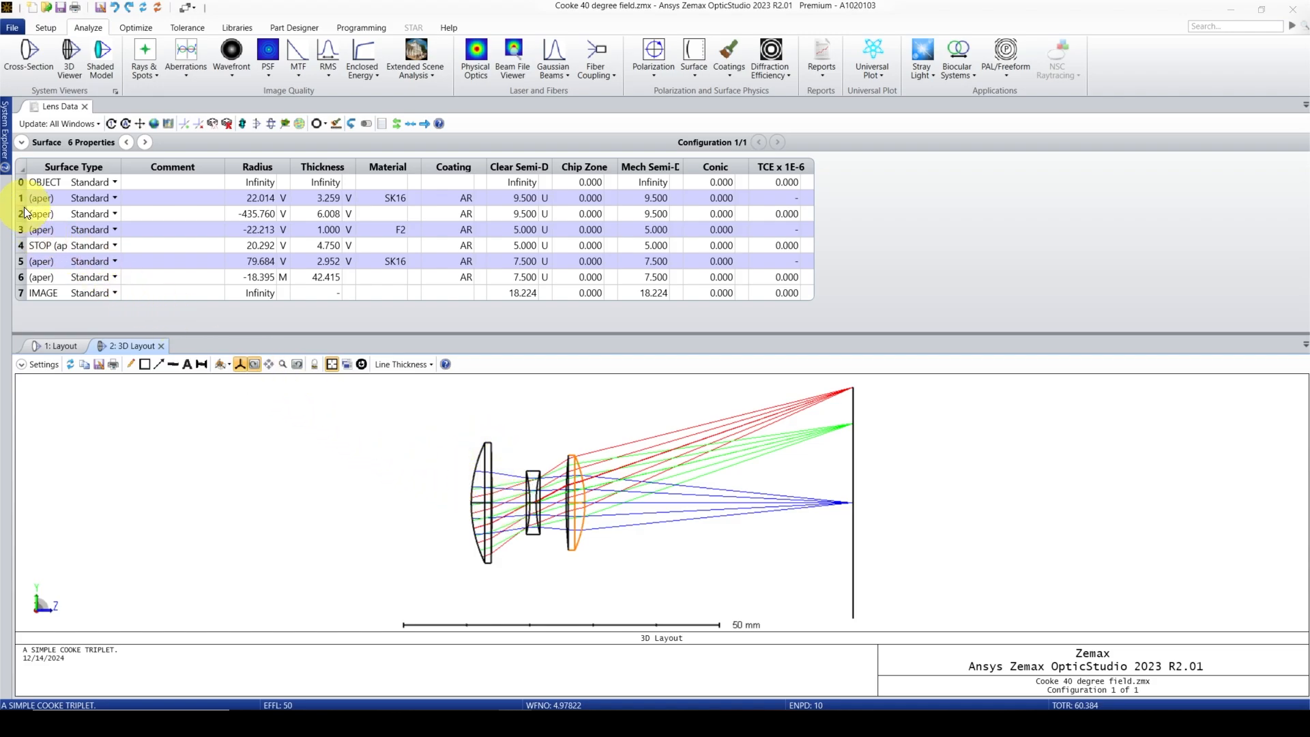
- Reverse the first element, surfaces 1 to 2, swapping their radii via Reverse Elements
{"action": "left_click", "coordinate": [42, 213]}
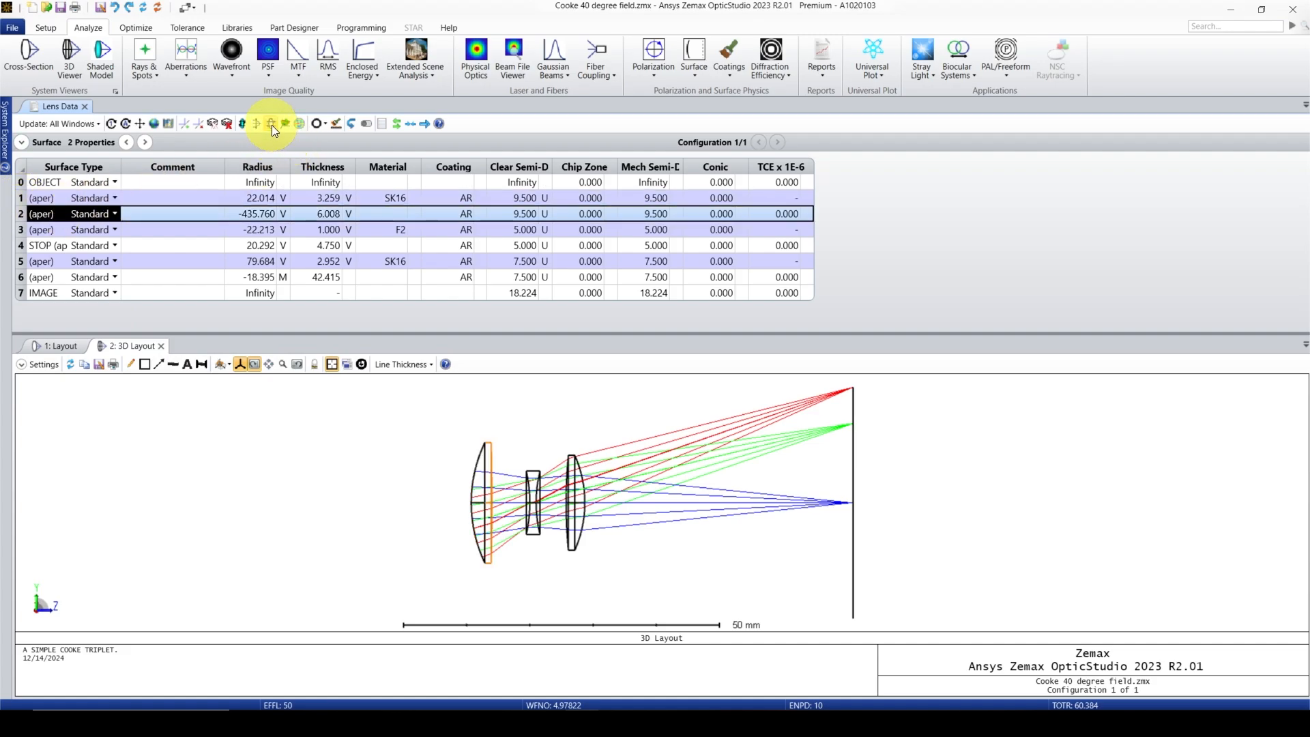
{"action": "mouse_move", "coordinate": [242, 124]}
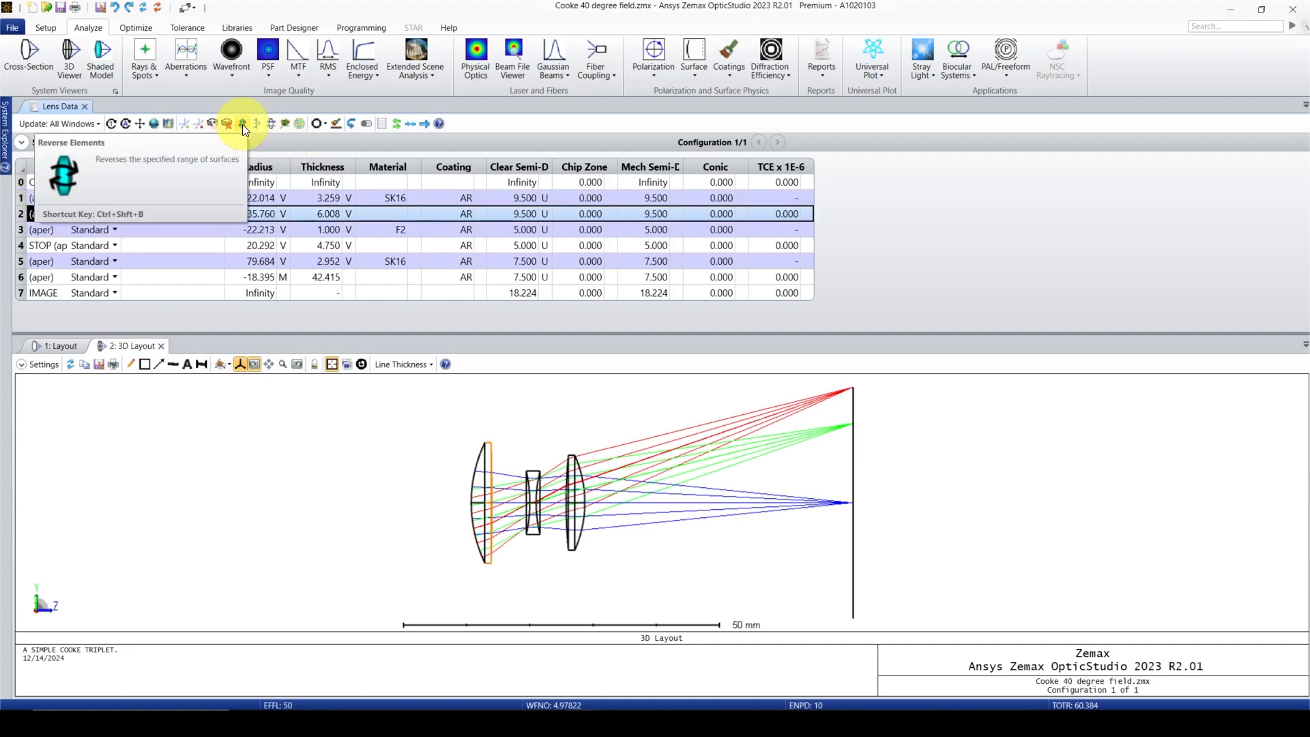
{"action": "left_click", "coordinate": [241, 124]}
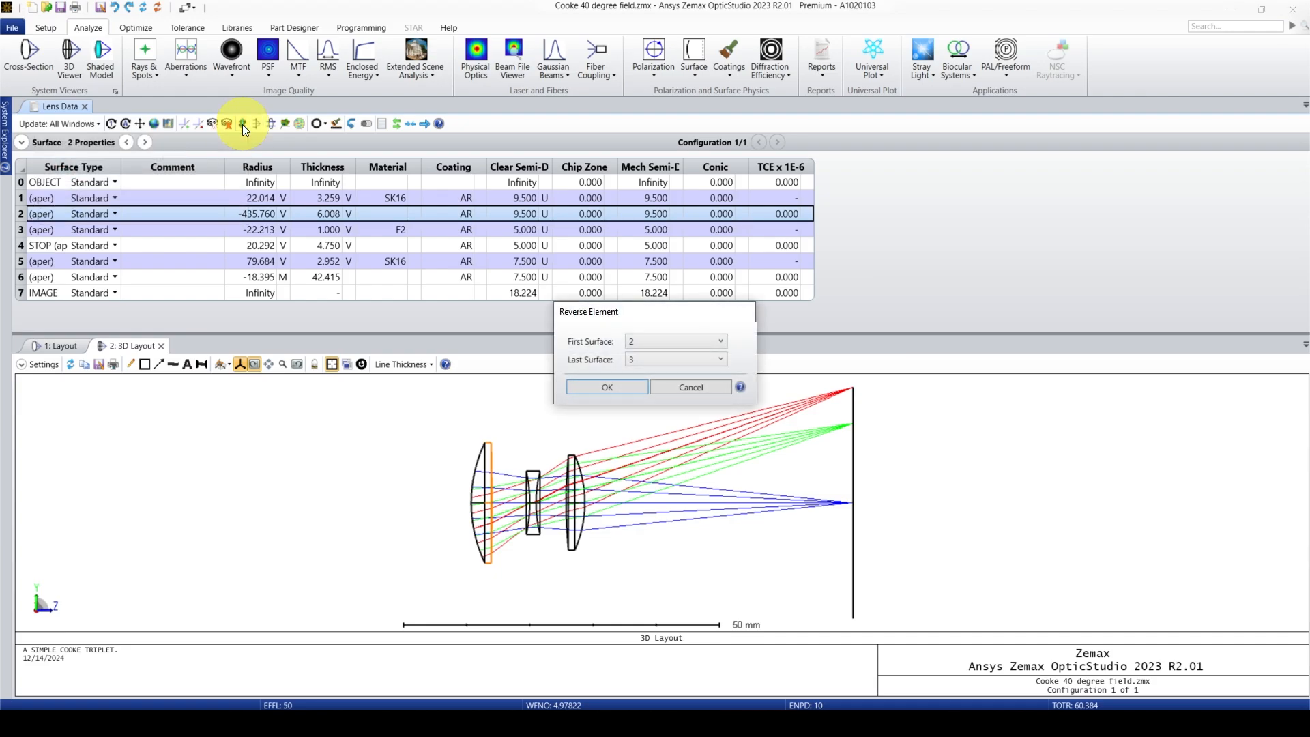
{"action": "mouse_move", "coordinate": [509, 325]}
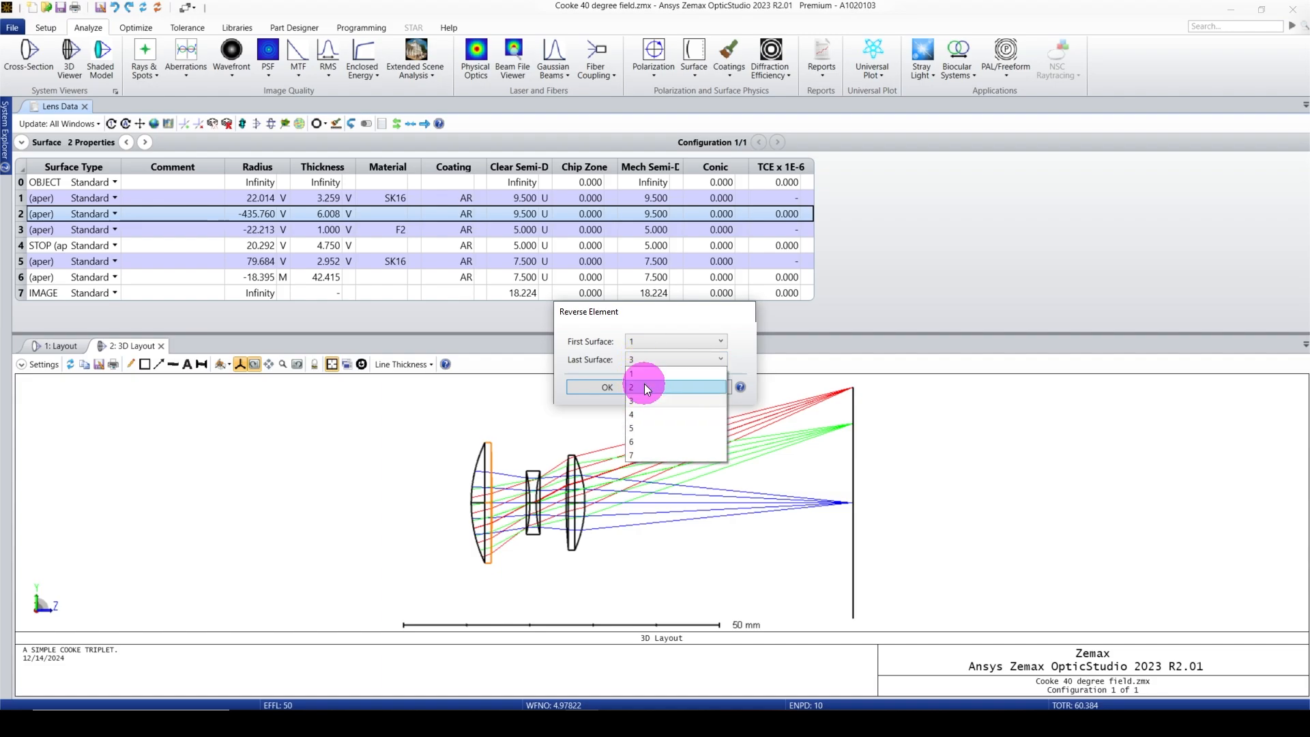
{"action": "left_click", "coordinate": [607, 386]}
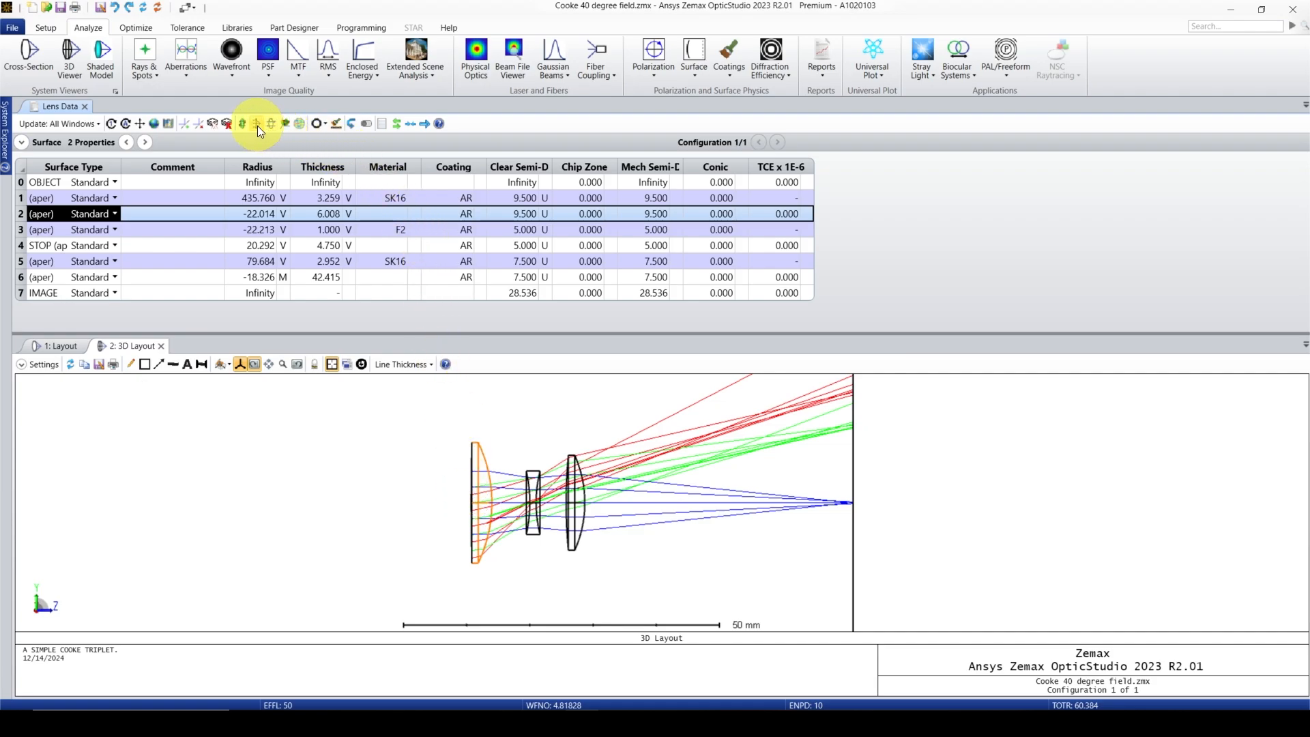
- Reverse surfaces 1–2 again to restore the element, then reverse the full triplet surfaces 1–6
{"action": "left_click", "coordinate": [258, 123]}
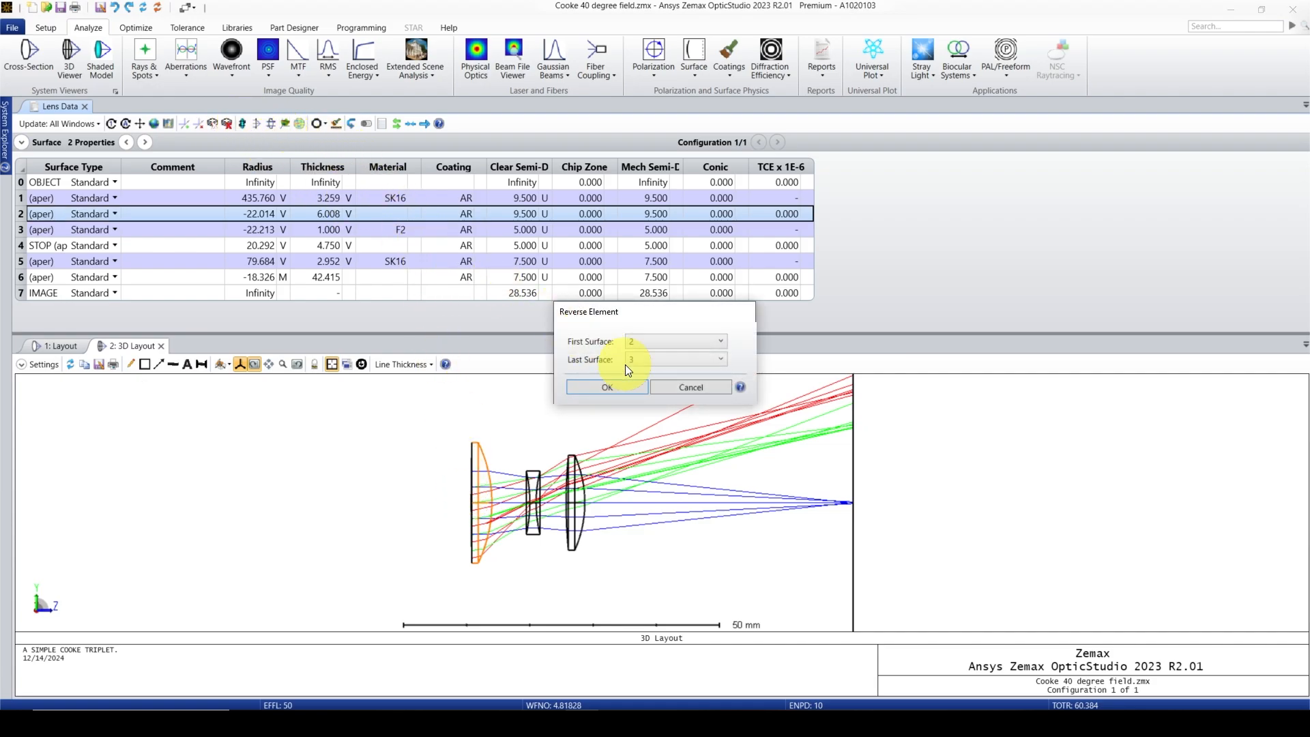
{"action": "left_click", "coordinate": [720, 359]}
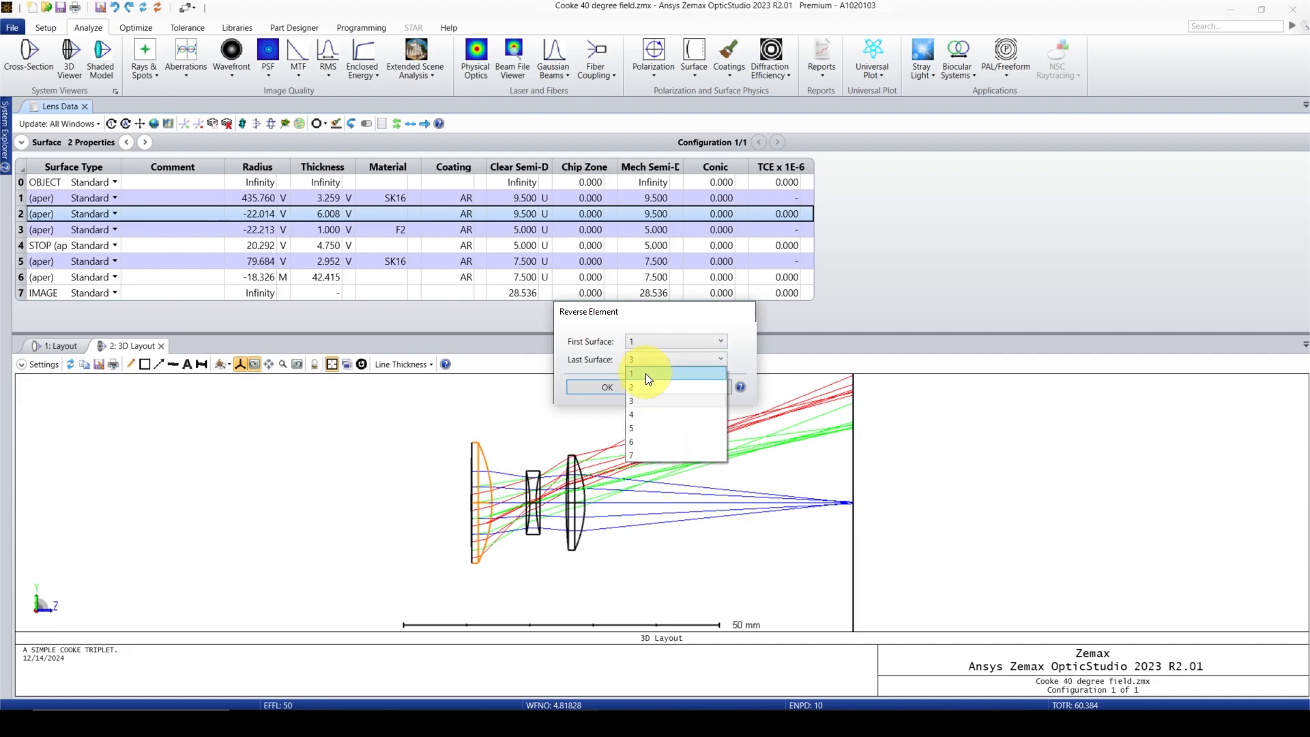
{"action": "left_click", "coordinate": [608, 387]}
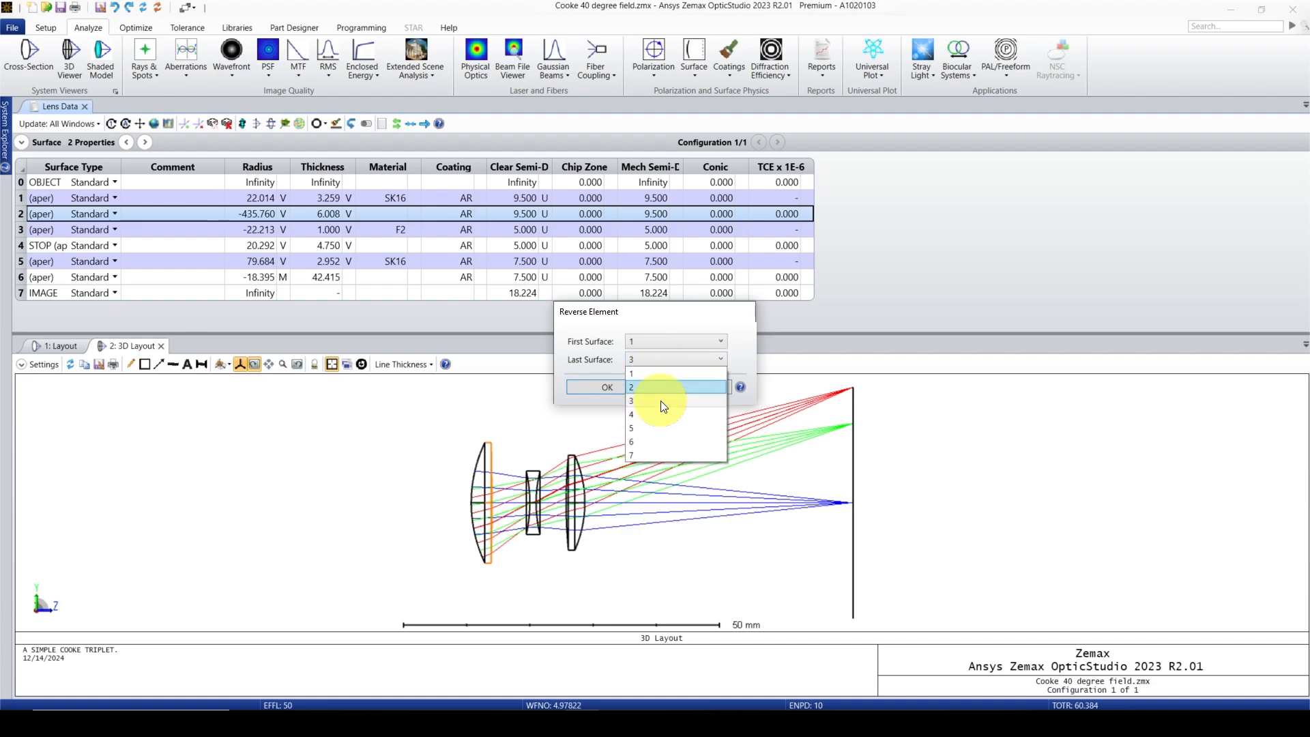
{"action": "left_click", "coordinate": [606, 386]}
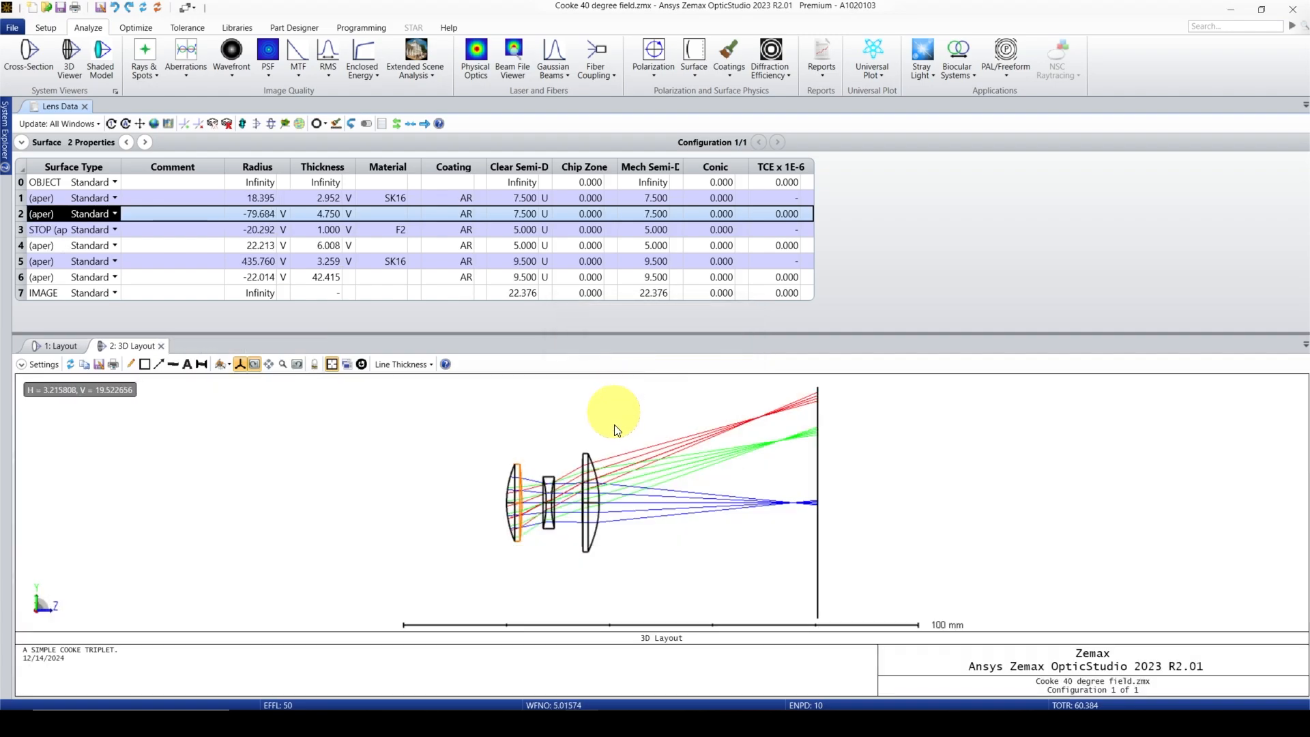